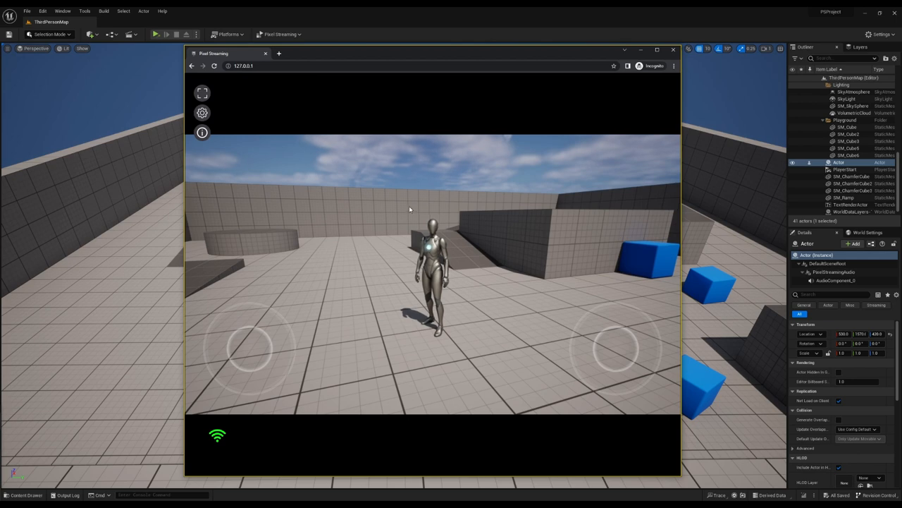
{"action": "mouse_move", "coordinate": [202, 93]}
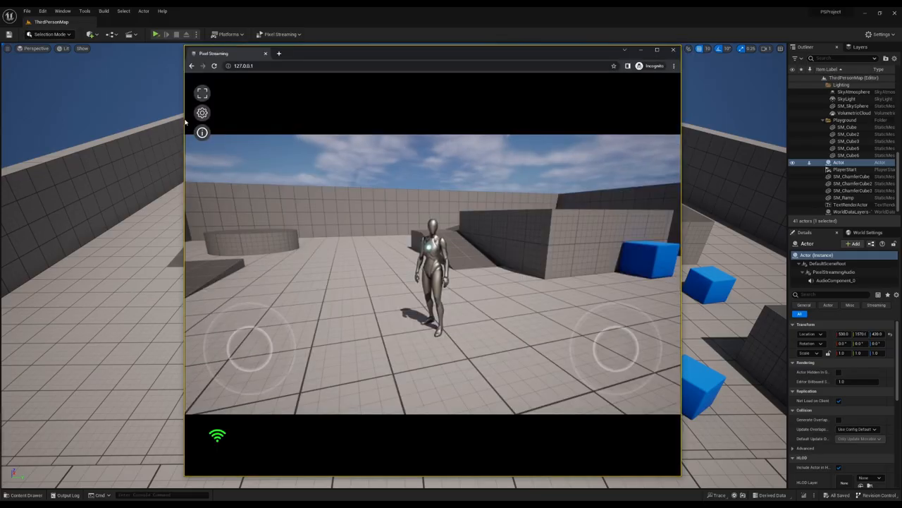
Open the stream's Settings panel and scroll down to the Commands section.
{"action": "left_click", "coordinate": [202, 113]}
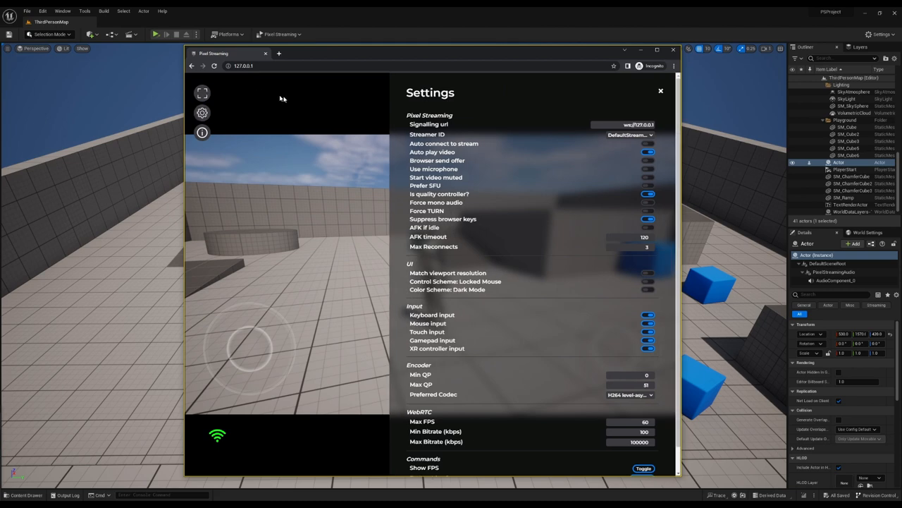
{"action": "scroll", "scroll_direction": "down", "scroll_amount": 3}
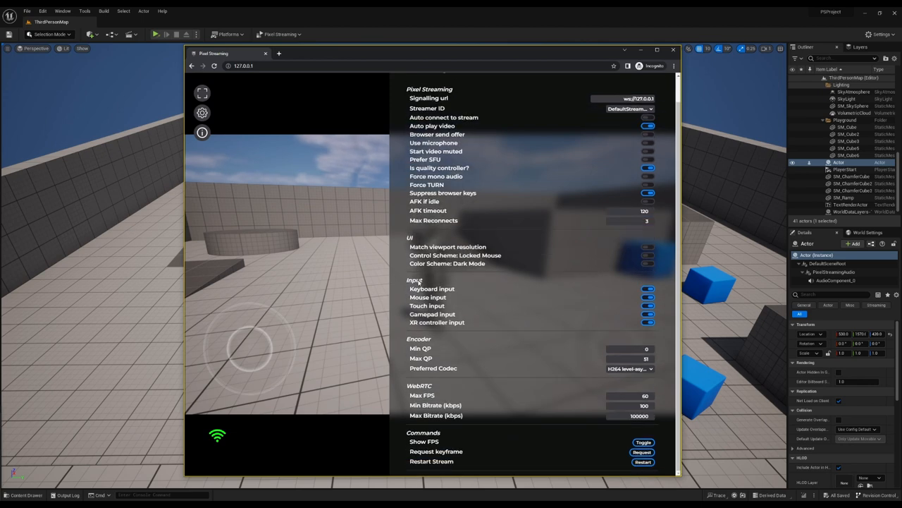
{"action": "mouse_move", "coordinate": [425, 392]}
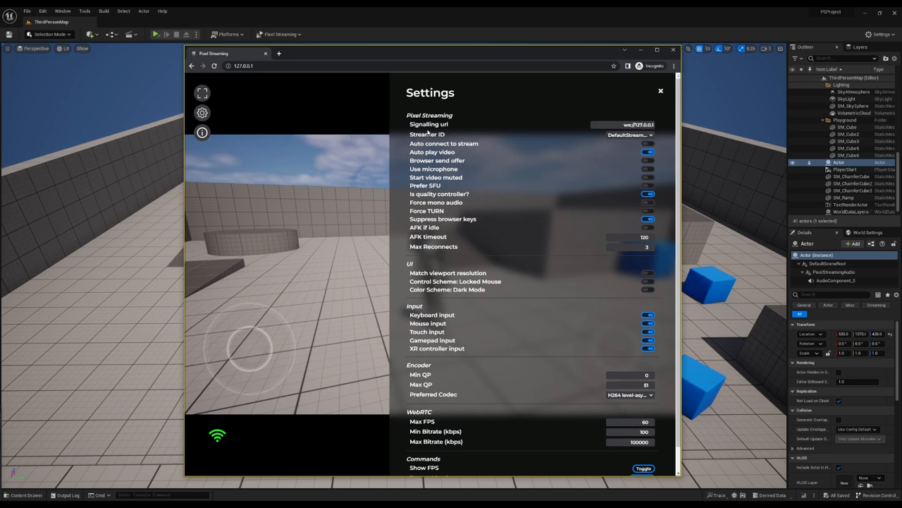
{"action": "mouse_move", "coordinate": [428, 134]}
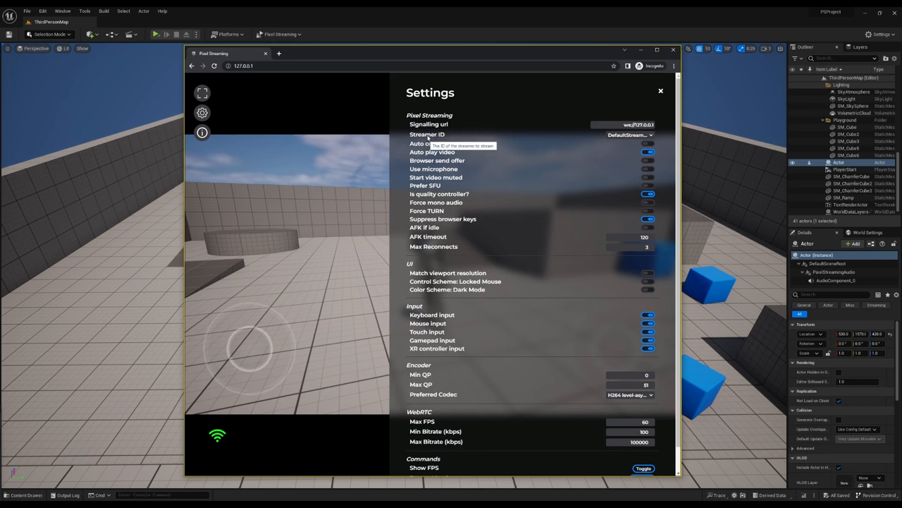
{"action": "mouse_move", "coordinate": [432, 152]}
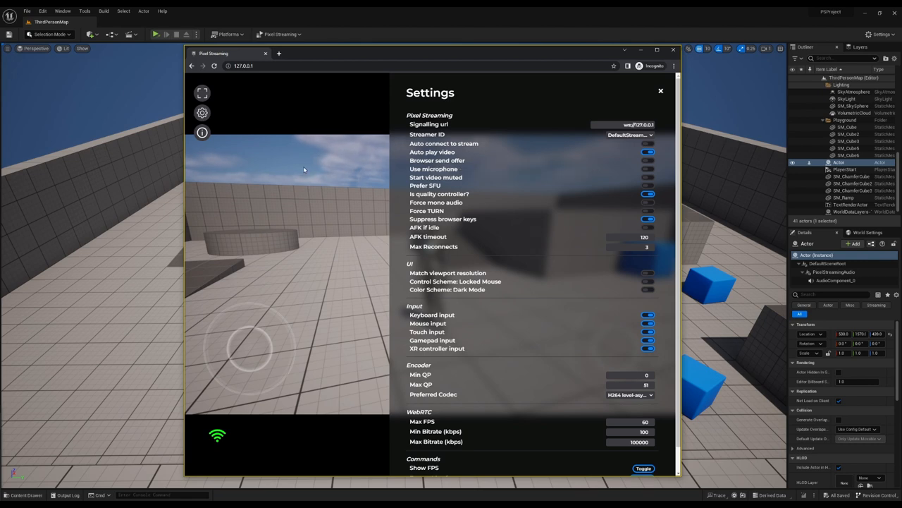
{"action": "mouse_move", "coordinate": [398, 252]}
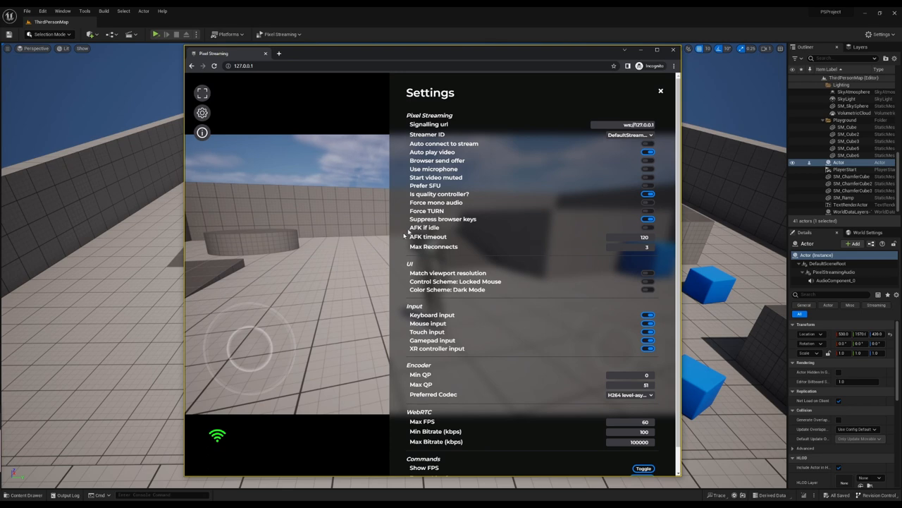
{"action": "mouse_move", "coordinate": [429, 124]}
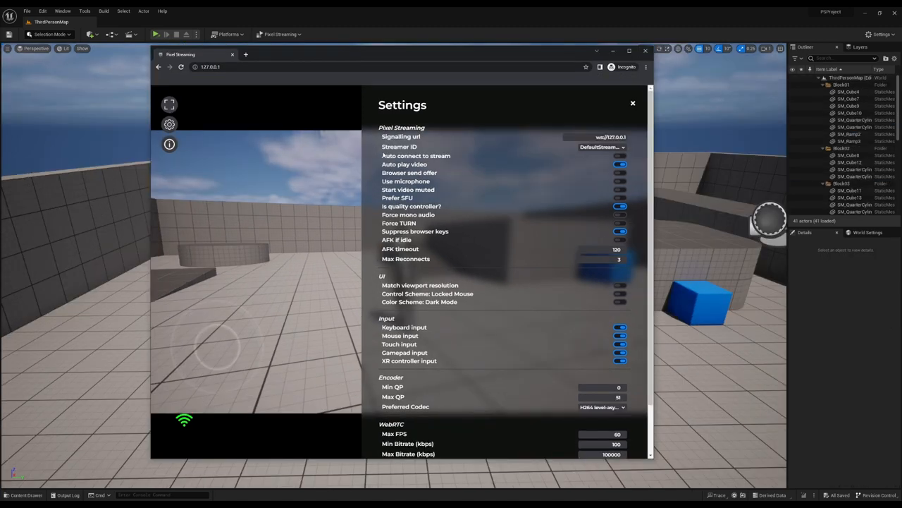
{"action": "left_click", "coordinate": [601, 147]}
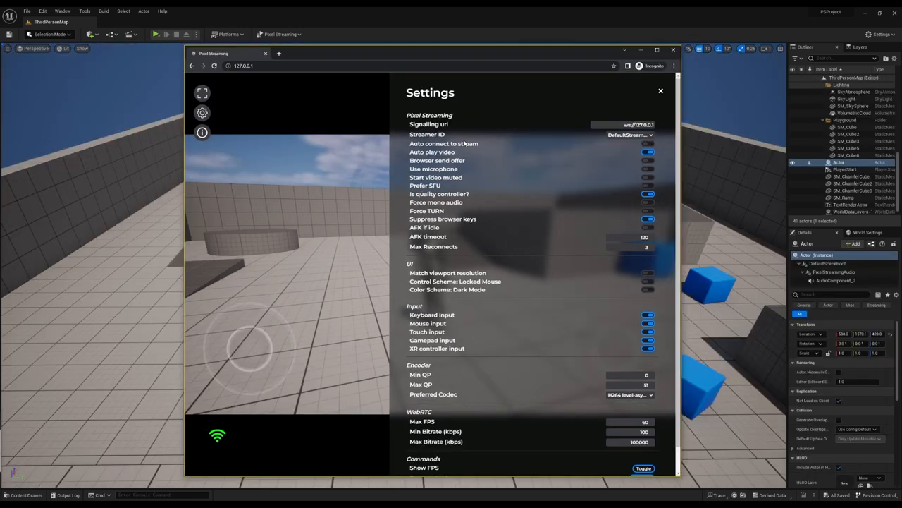
{"action": "mouse_move", "coordinate": [444, 143]}
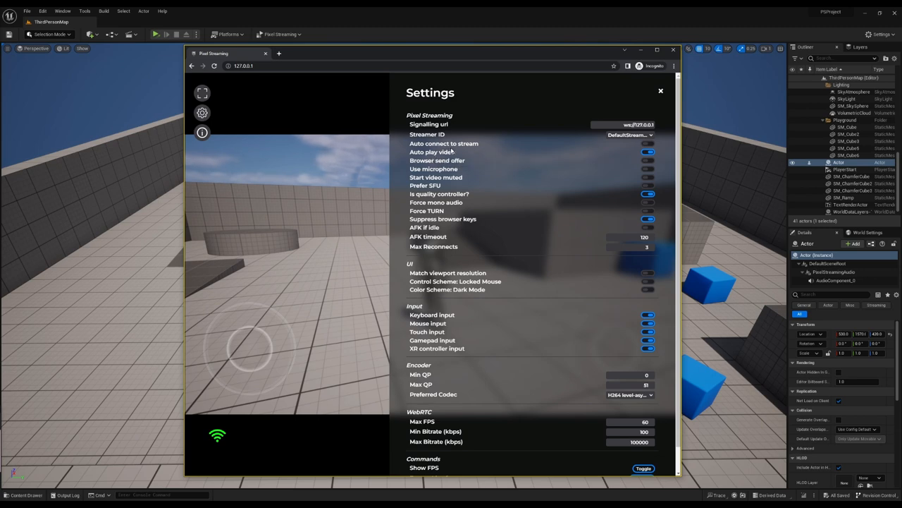
{"action": "mouse_move", "coordinate": [432, 152]}
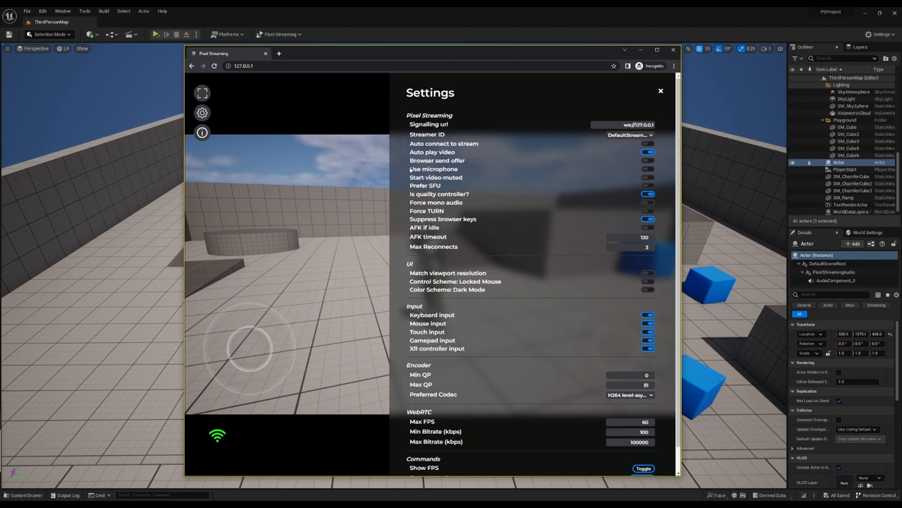
{"action": "mouse_move", "coordinate": [436, 177]}
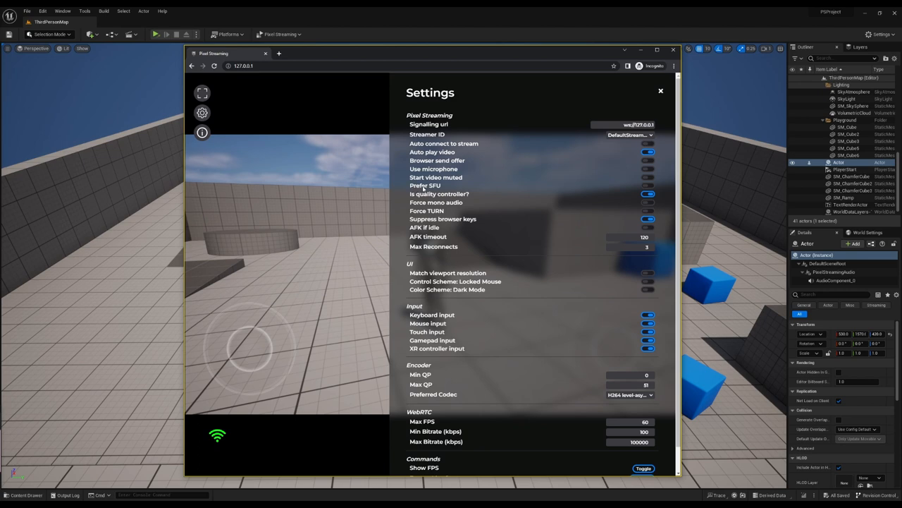
{"action": "mouse_move", "coordinate": [439, 194]}
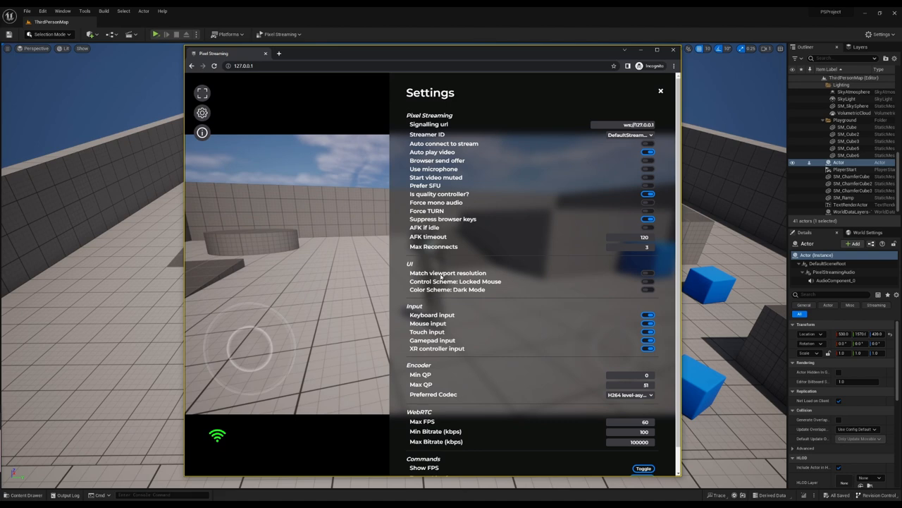
{"action": "mouse_move", "coordinate": [436, 177]}
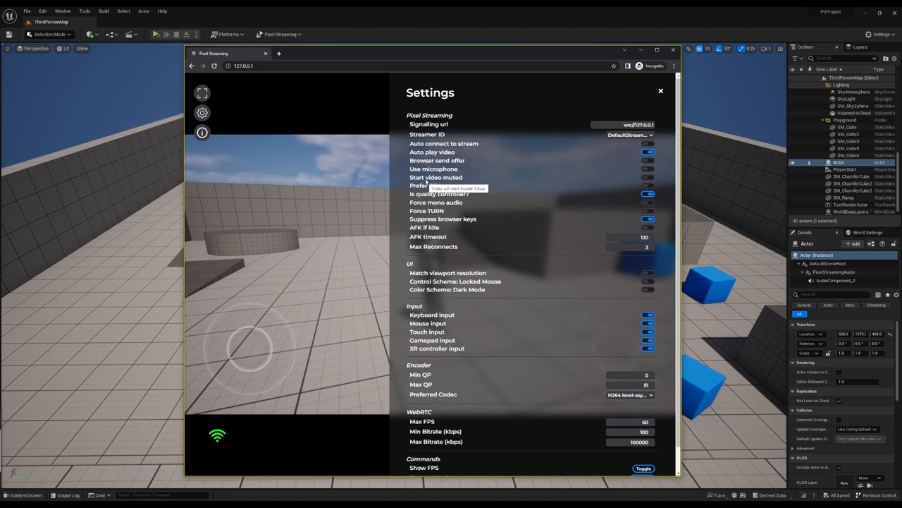
{"action": "mouse_move", "coordinate": [402, 206]}
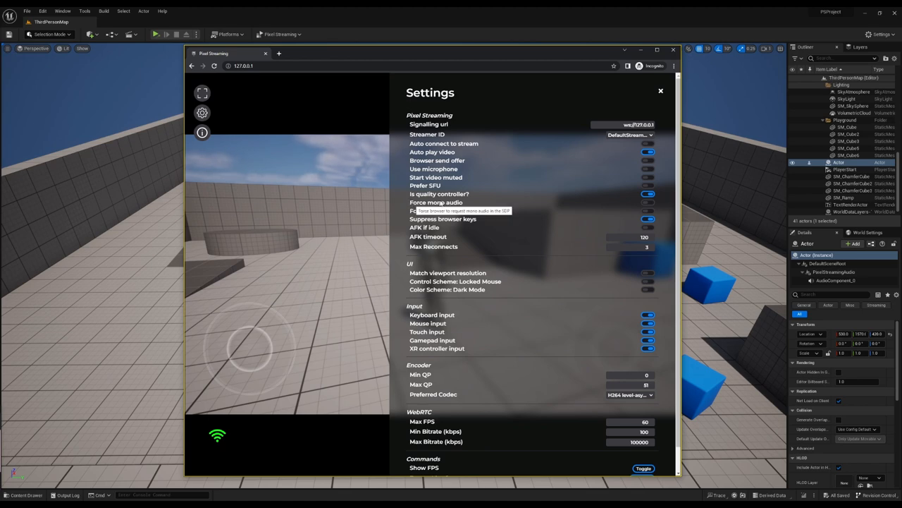
{"action": "mouse_move", "coordinate": [427, 210]}
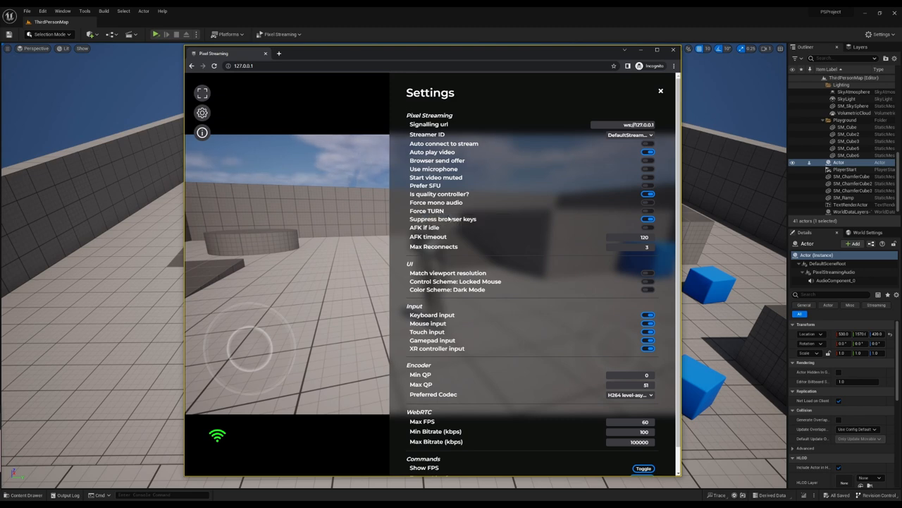
{"action": "mouse_move", "coordinate": [443, 219]}
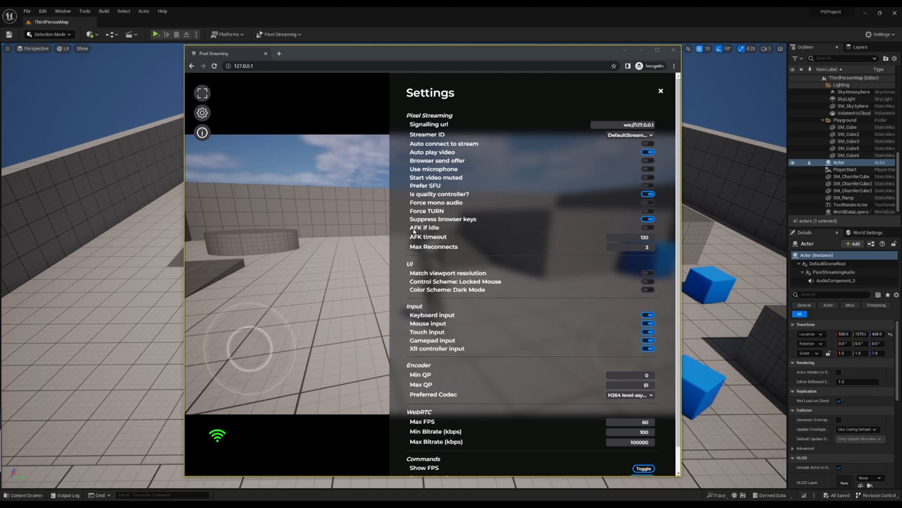
{"action": "mouse_move", "coordinate": [424, 227]}
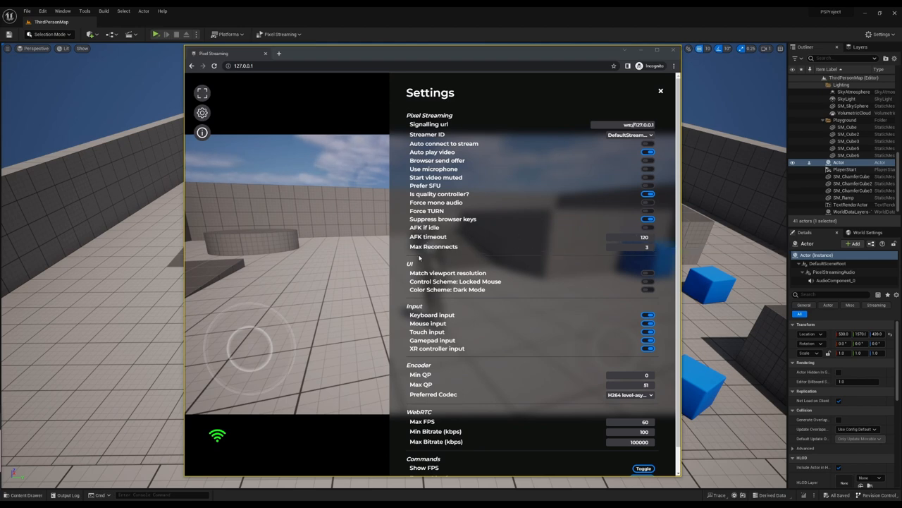
{"action": "mouse_move", "coordinate": [434, 246]}
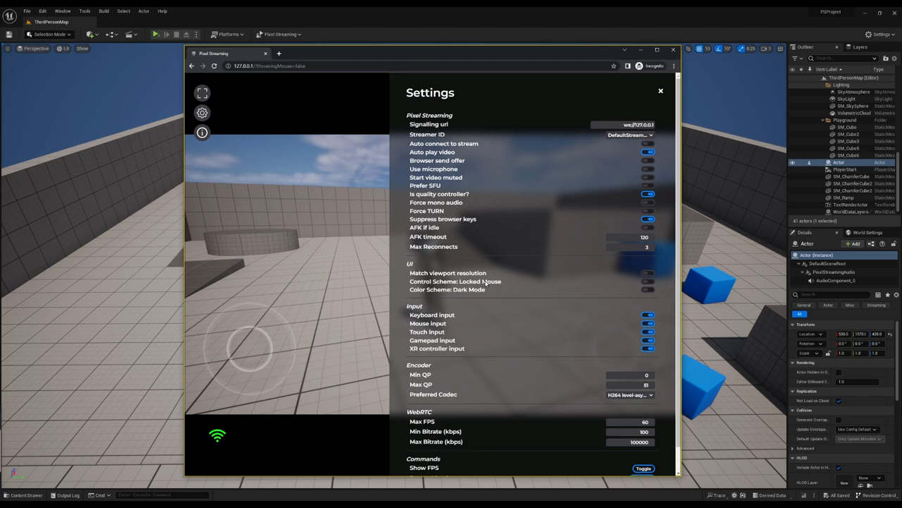
{"action": "mouse_move", "coordinate": [486, 289]}
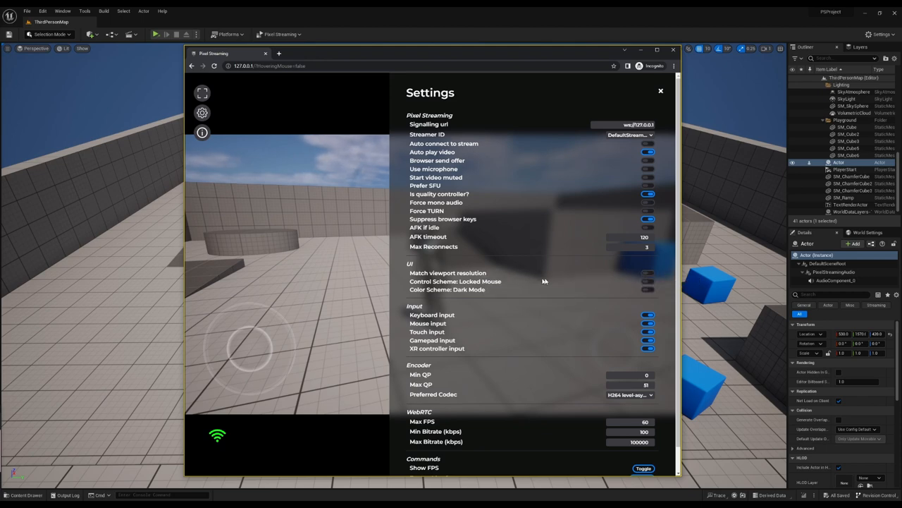
Toggle Match viewport resolution, view the stream in the resized window, then reopen Settings.
{"action": "left_click", "coordinate": [648, 273]}
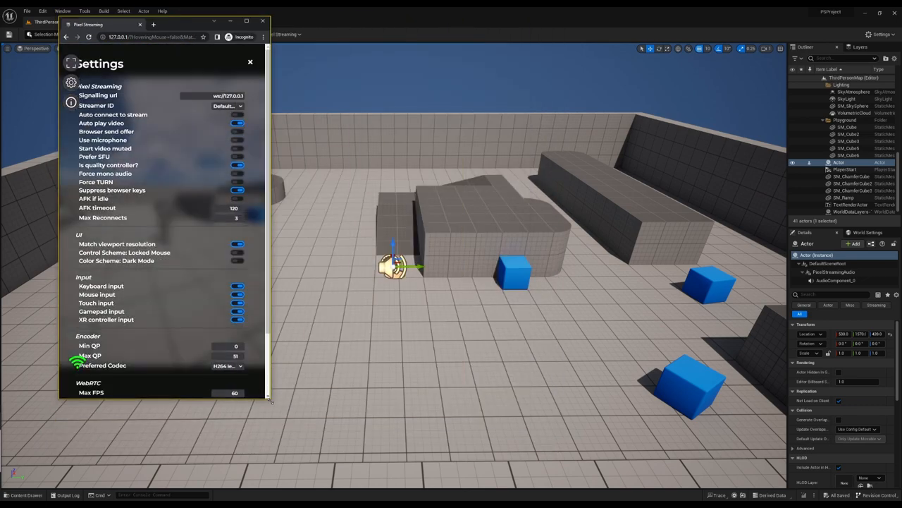
{"action": "left_click", "coordinate": [250, 62]}
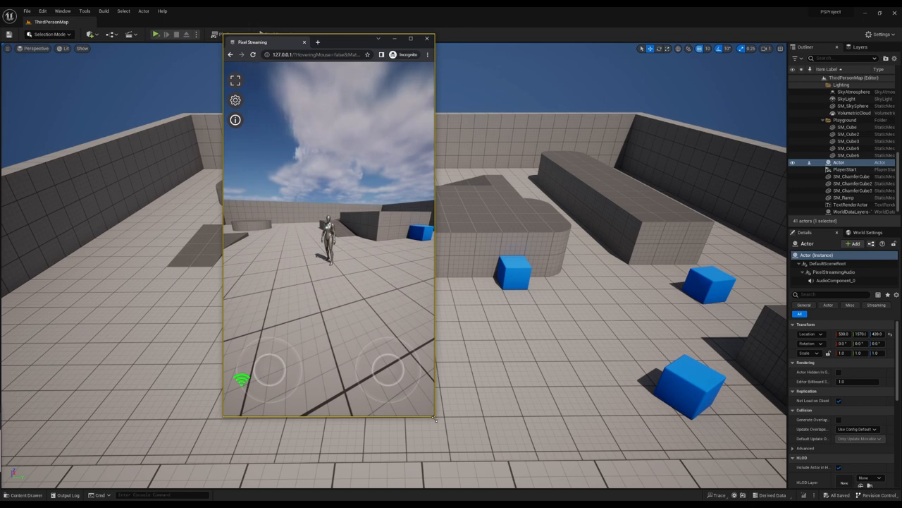
{"action": "left_click", "coordinate": [235, 100]}
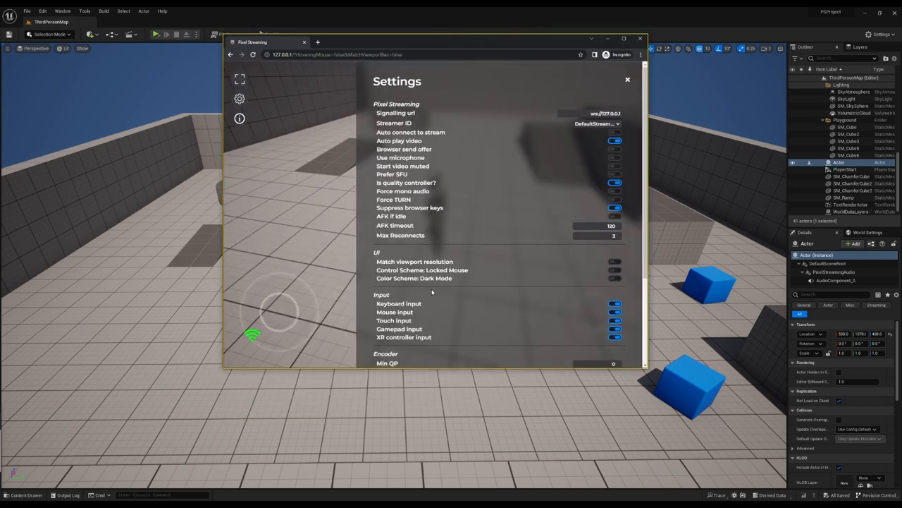
{"action": "mouse_move", "coordinate": [422, 270]}
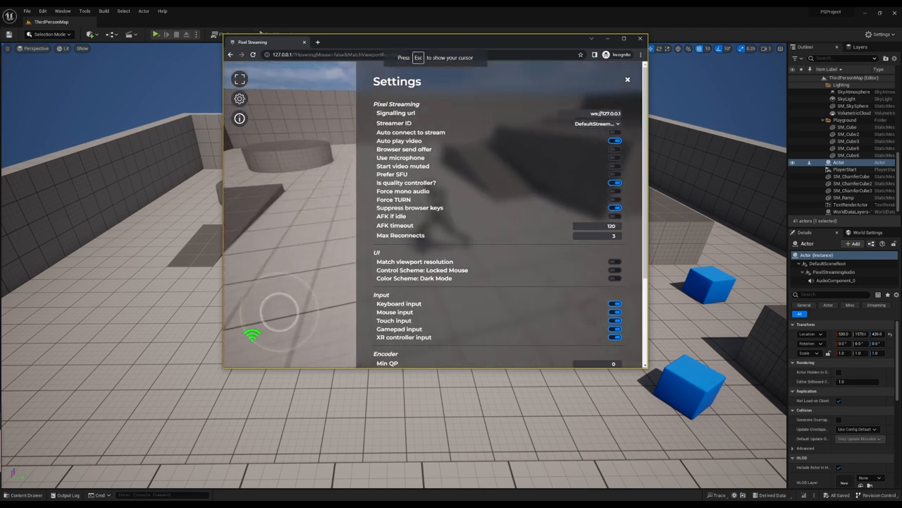
Toggle Control Scheme to Hovering Mouse, then toggle Color Scheme to Light Mode and back.
{"action": "left_click", "coordinate": [615, 270]}
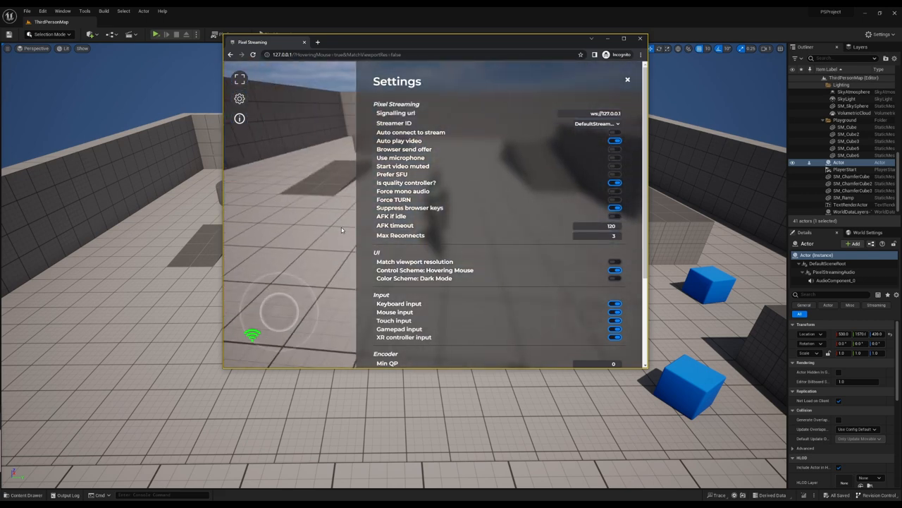
{"action": "left_click", "coordinate": [614, 278]}
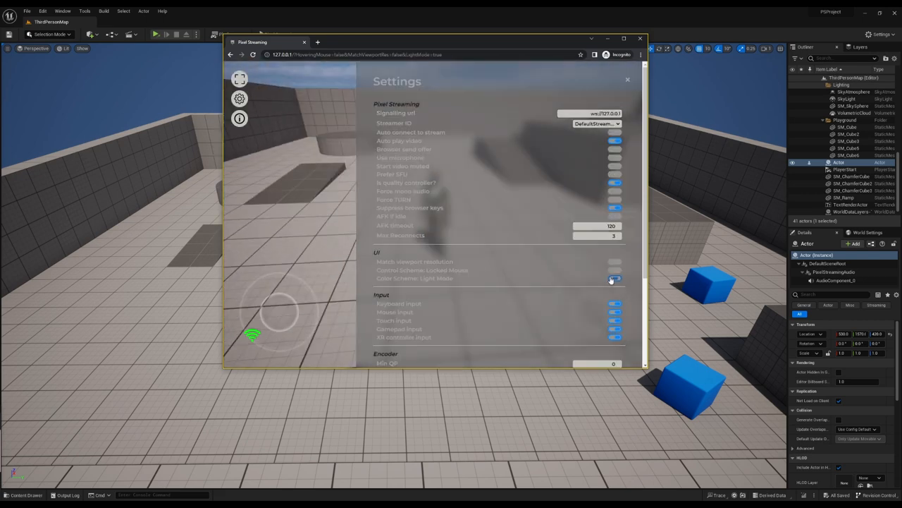
{"action": "left_click", "coordinate": [614, 278]}
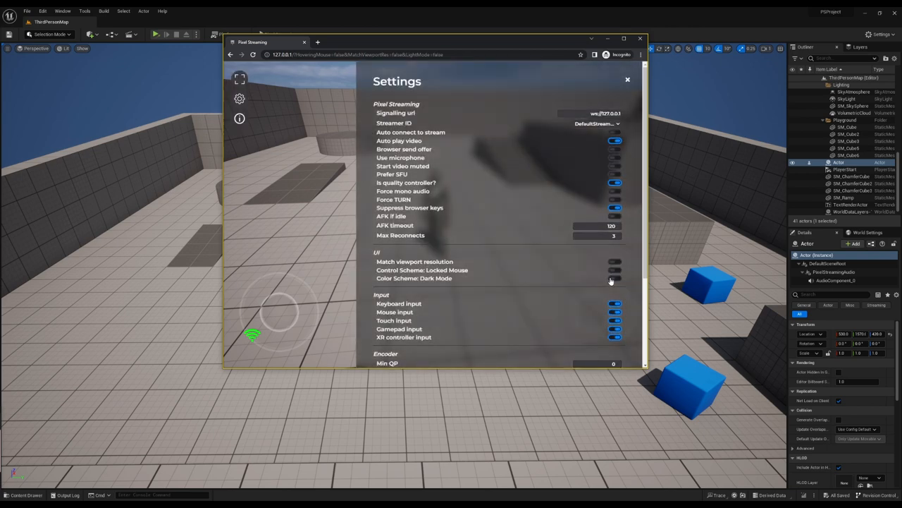
{"action": "scroll", "scroll_direction": "down", "scroll_amount": 3}
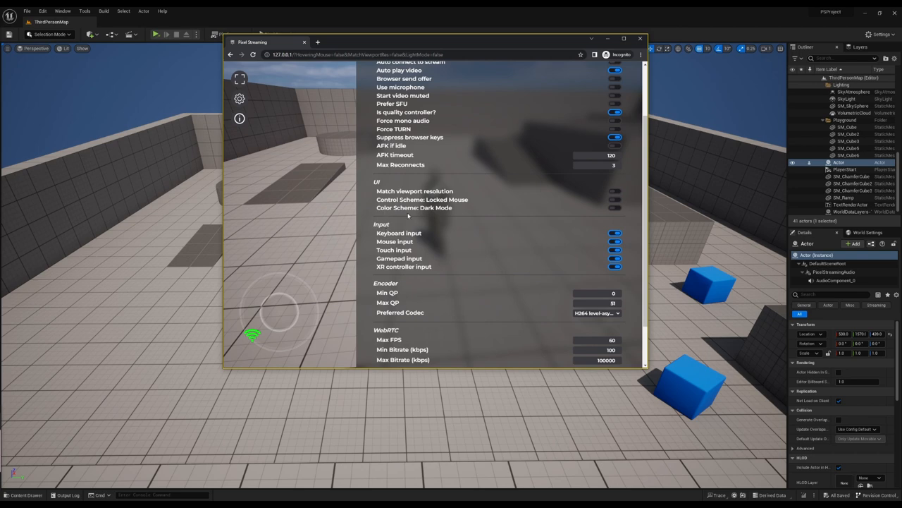
{"action": "mouse_move", "coordinate": [392, 230]}
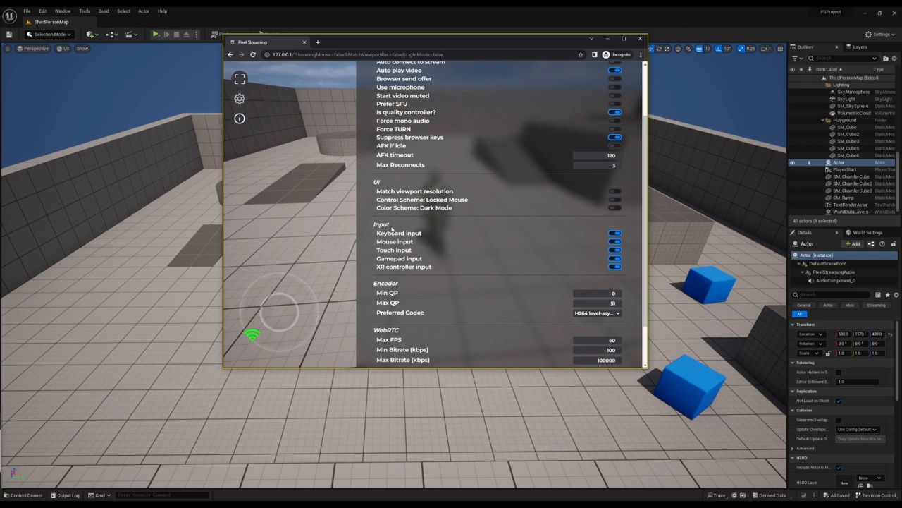
{"action": "mouse_move", "coordinate": [395, 241]}
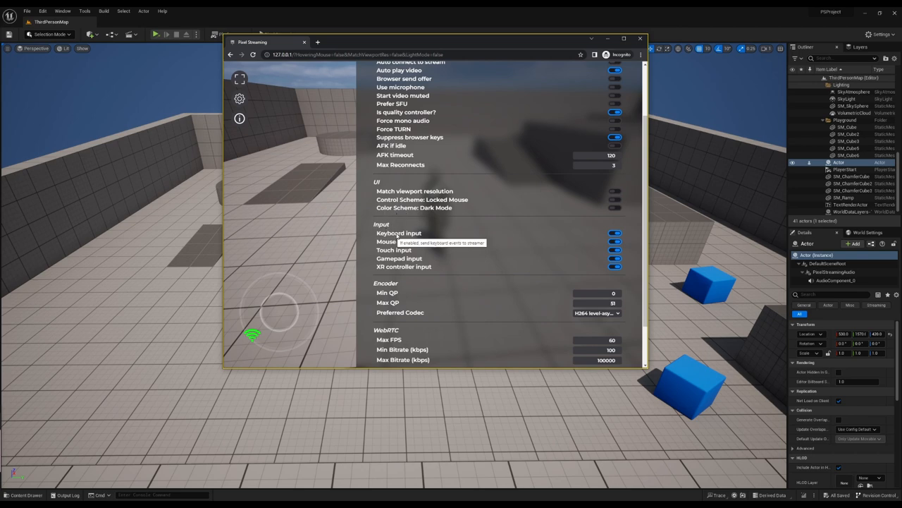
{"action": "mouse_move", "coordinate": [439, 234]}
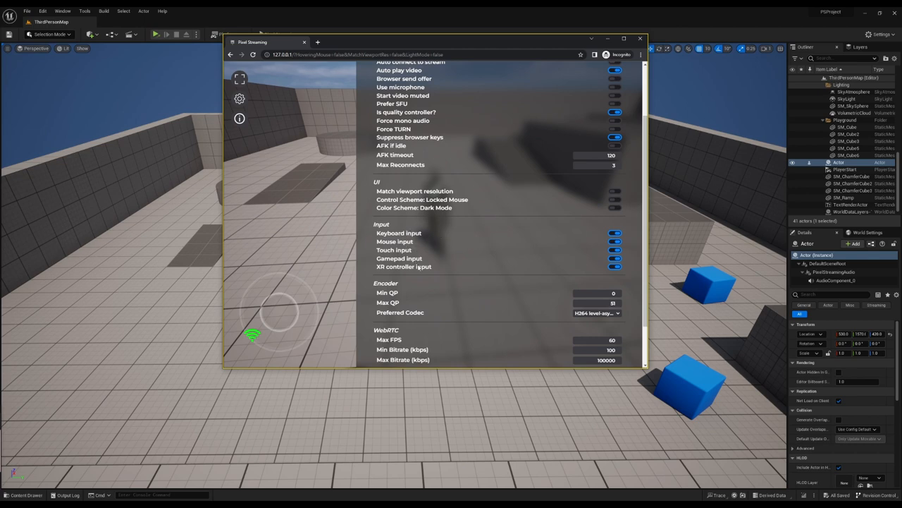
{"action": "mouse_move", "coordinate": [424, 273]}
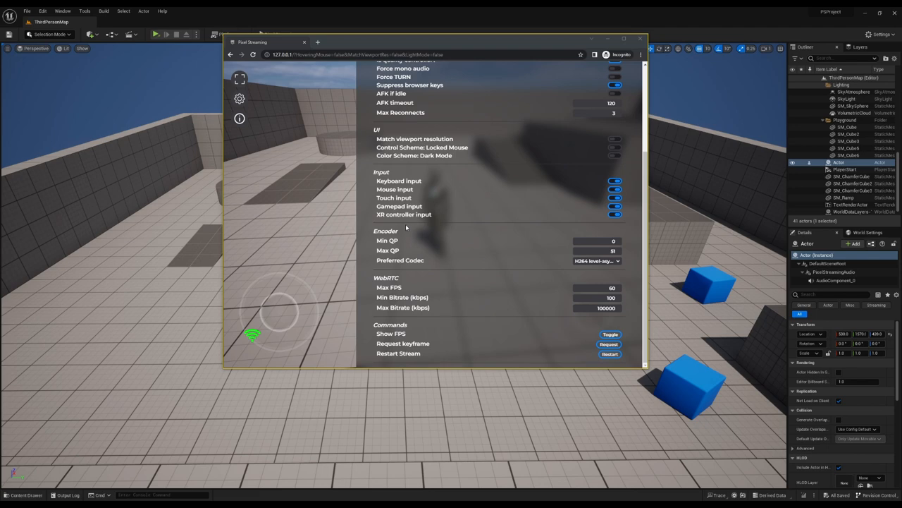
{"action": "mouse_move", "coordinate": [398, 238]}
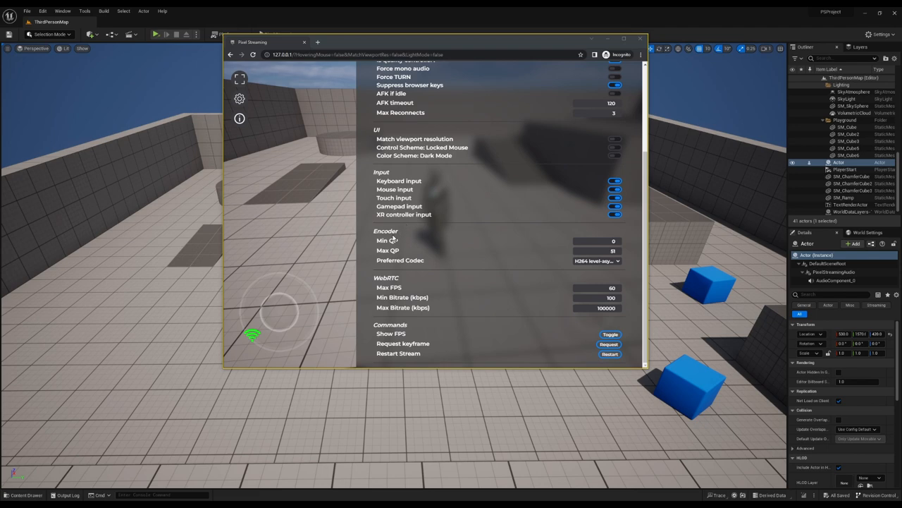
{"action": "mouse_move", "coordinate": [391, 240]}
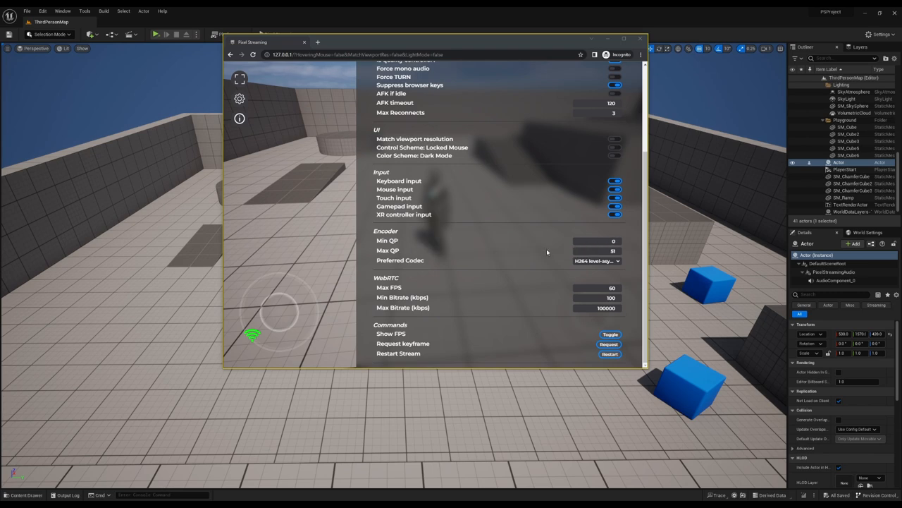
{"action": "mouse_move", "coordinate": [471, 254]}
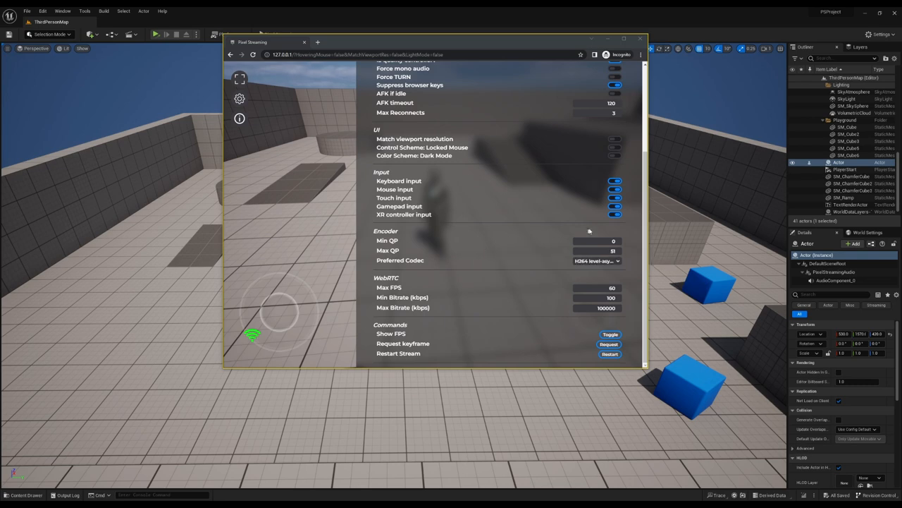
Set Min QP to 51 and close Settings to view the blocky, degraded stream.
{"action": "left_click", "coordinate": [596, 241]}
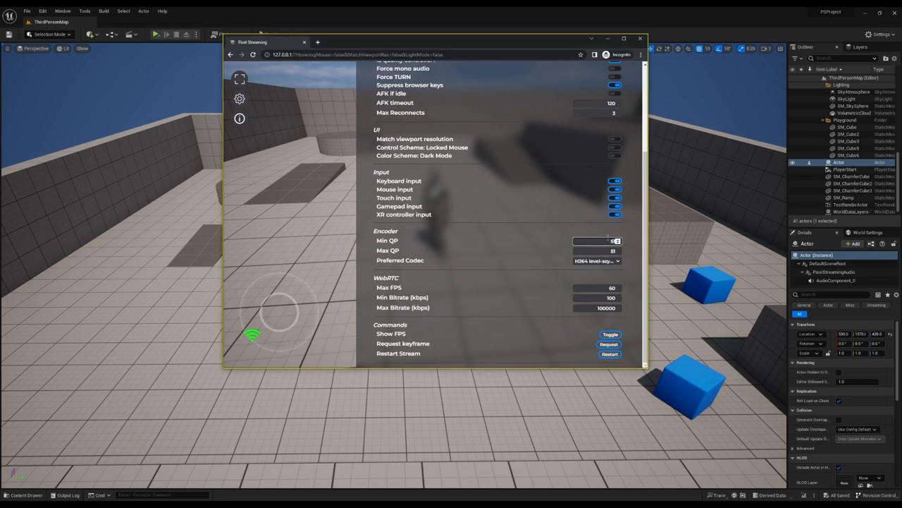
{"action": "left_click", "coordinate": [610, 353]}
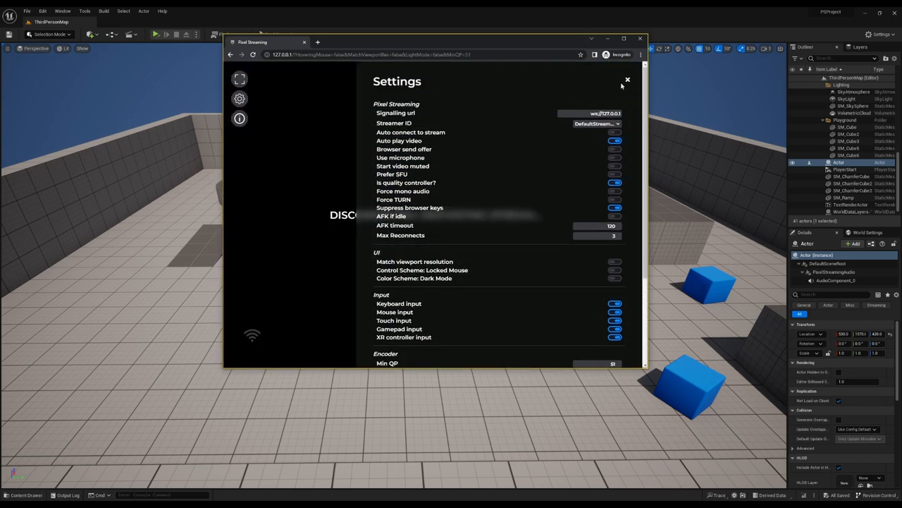
{"action": "left_click", "coordinate": [627, 79]}
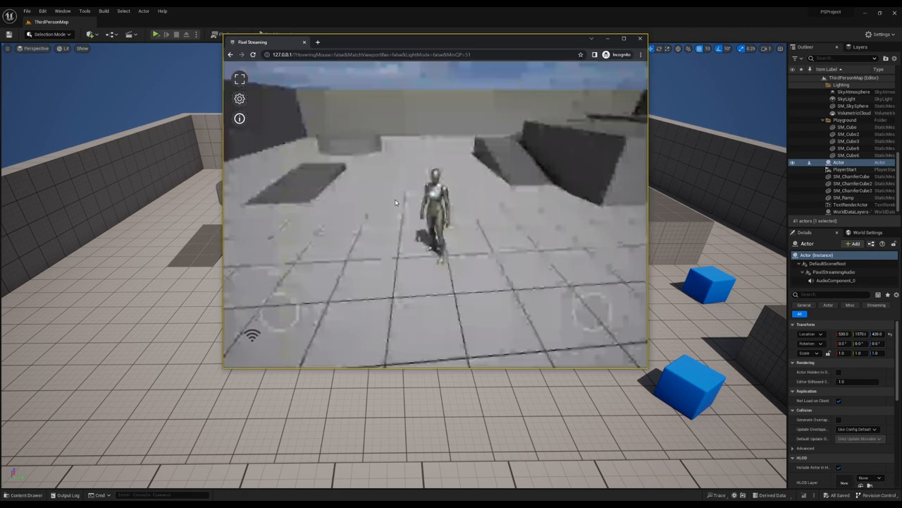
{"action": "left_click", "coordinate": [395, 202]}
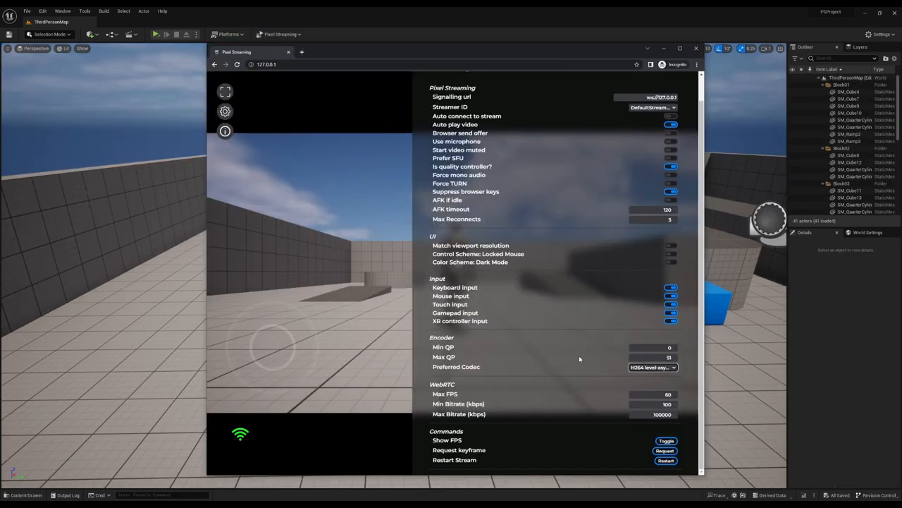
{"action": "mouse_move", "coordinate": [473, 372]}
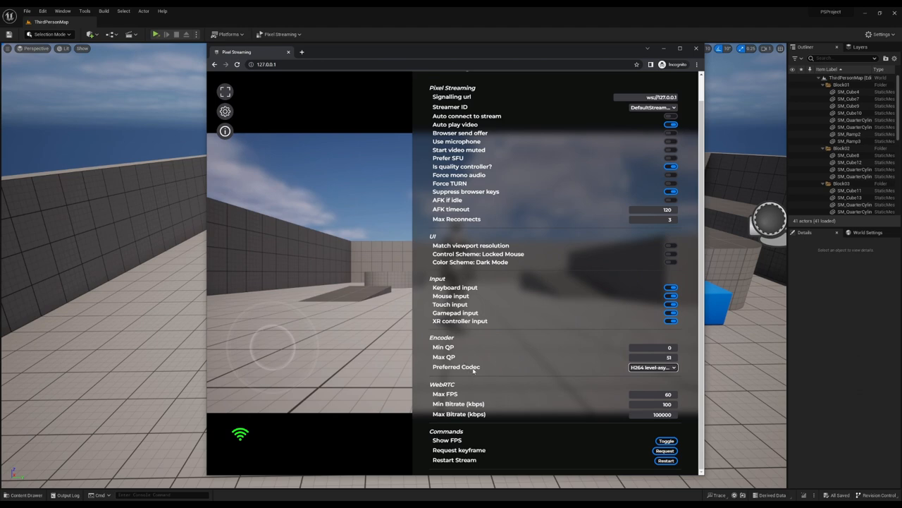
{"action": "mouse_move", "coordinate": [473, 370]}
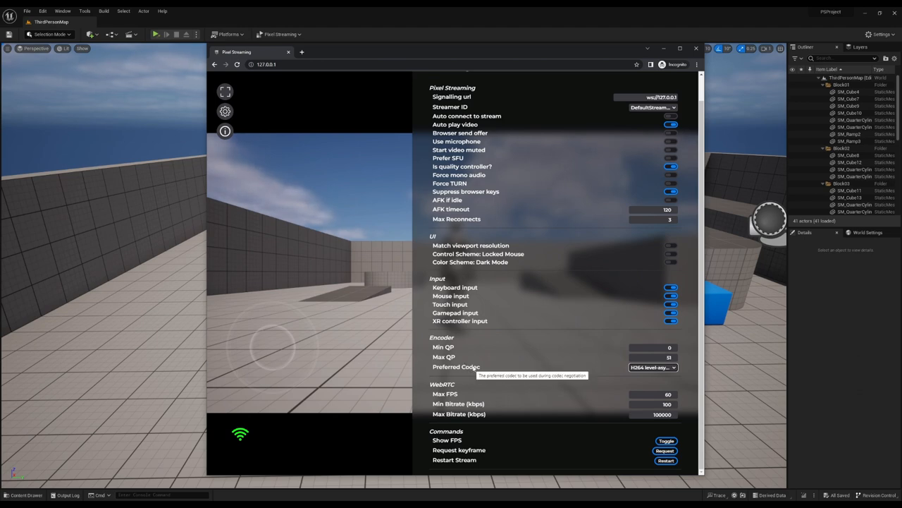
Choose VP8 as Preferred Codec, close Settings, and check PreferredCodec=VP8 in the address.
{"action": "left_click", "coordinate": [652, 367]}
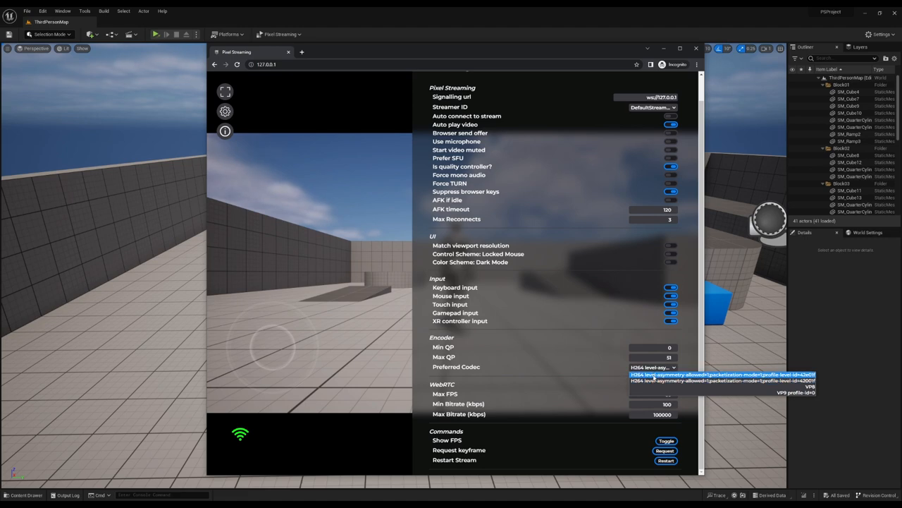
{"action": "left_click", "coordinate": [797, 386]}
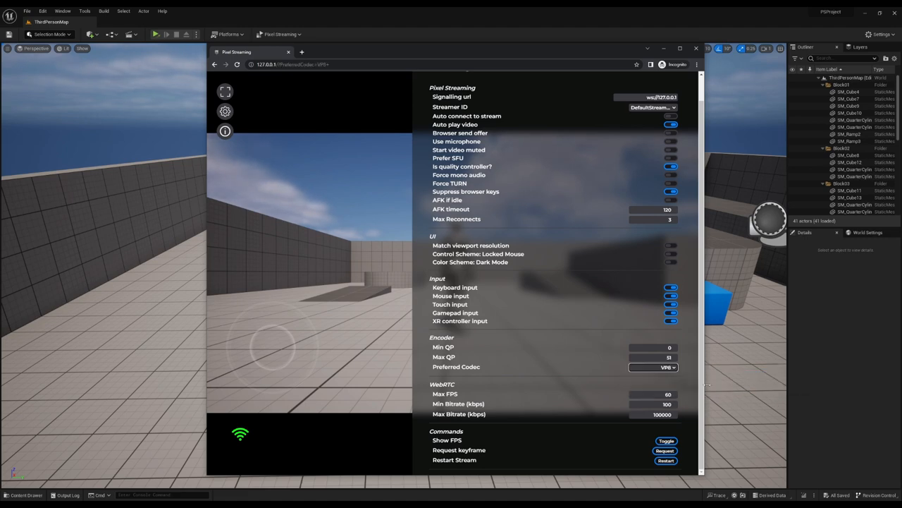
{"action": "mouse_move", "coordinate": [668, 385]}
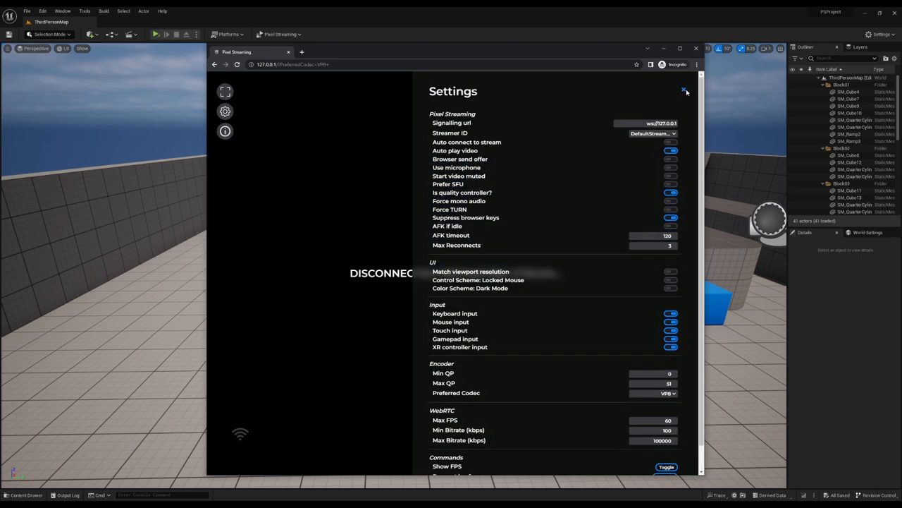
{"action": "left_click", "coordinate": [684, 92]}
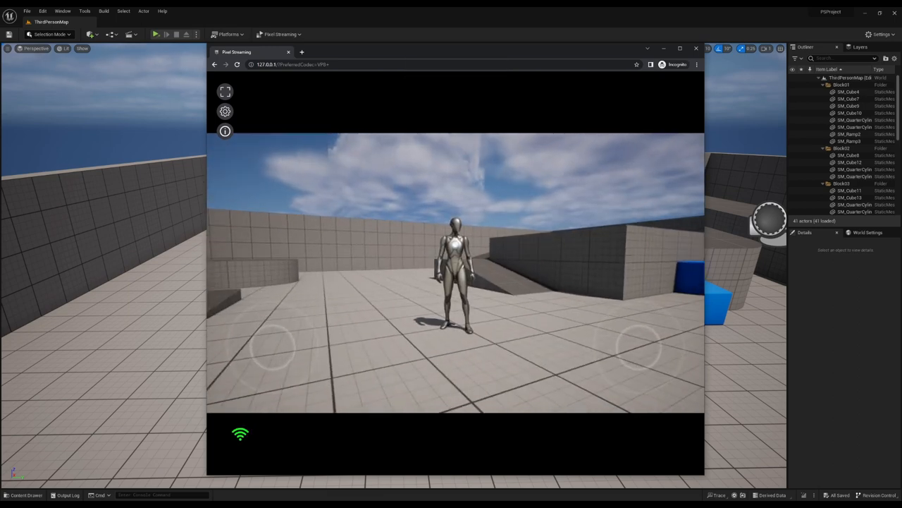
{"action": "left_click", "coordinate": [310, 64]}
{"action": "type", "text": "&"}
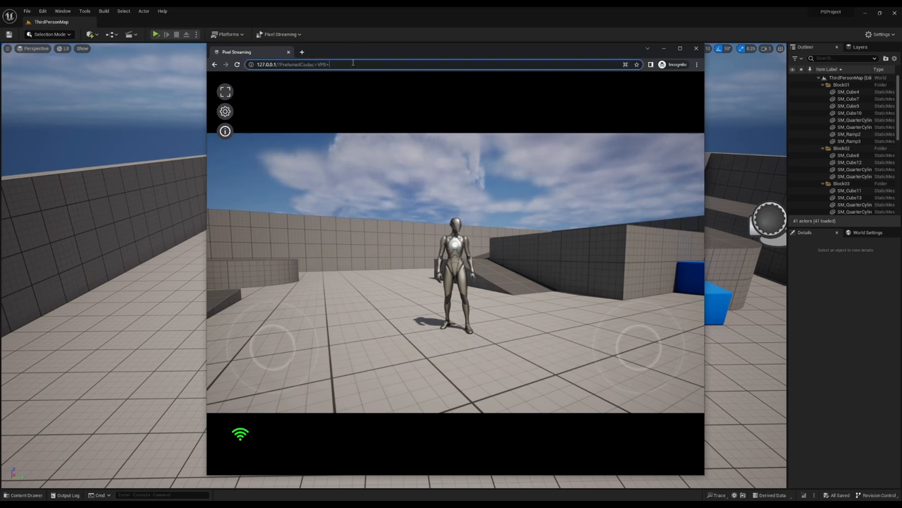
Reopen the Settings panel on the VP8 session to review its options.
{"action": "left_click", "coordinate": [225, 111]}
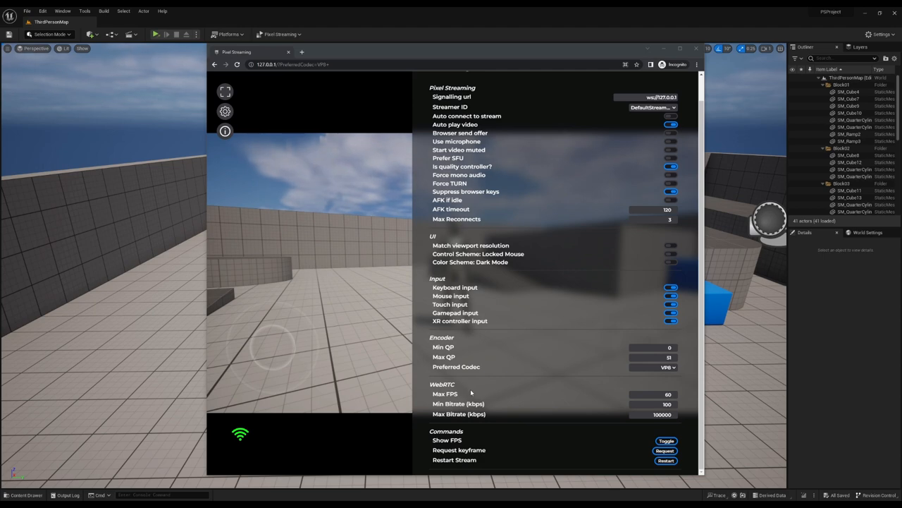
{"action": "mouse_move", "coordinate": [471, 393]}
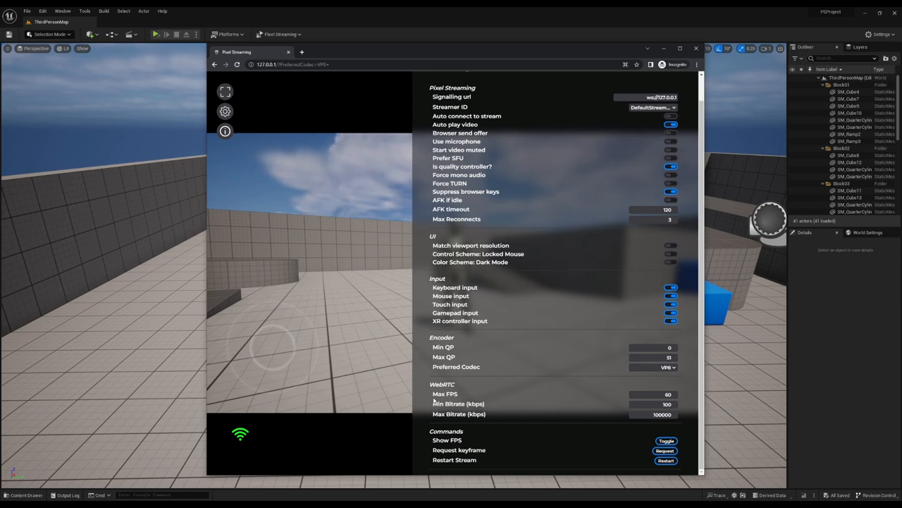
{"action": "mouse_move", "coordinate": [462, 432]}
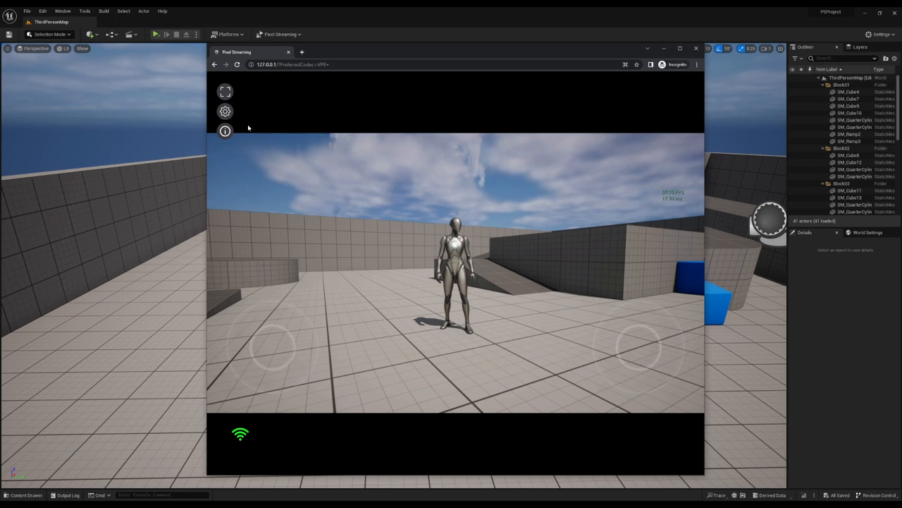
Open the session Information panel, which reports VP8 as the video codec.
{"action": "left_click", "coordinate": [225, 111]}
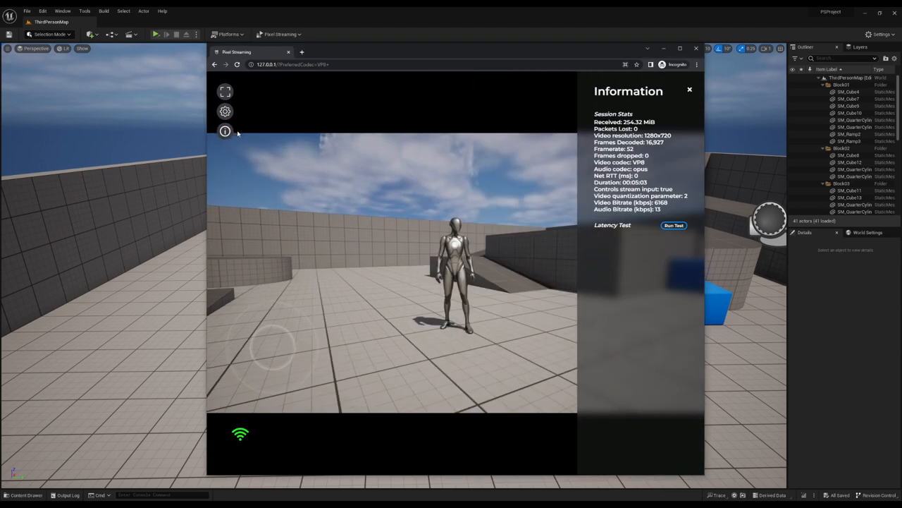
{"action": "mouse_move", "coordinate": [635, 244]}
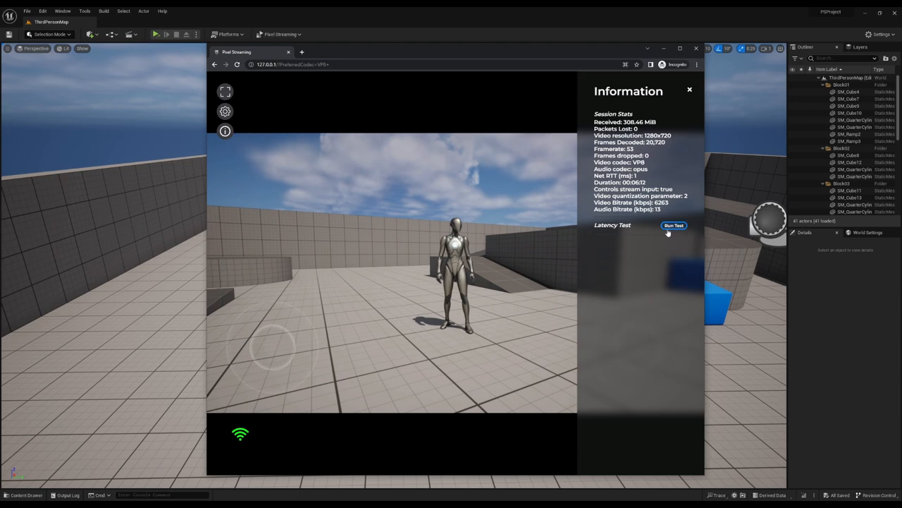
Run the Latency Test, listing net RTT, encode, capture and 1 ms total latency.
{"action": "left_click", "coordinate": [673, 224]}
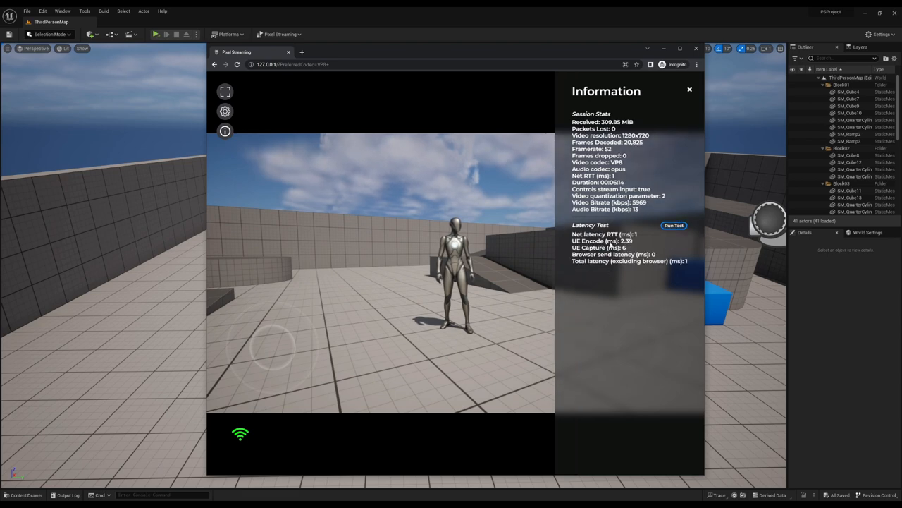